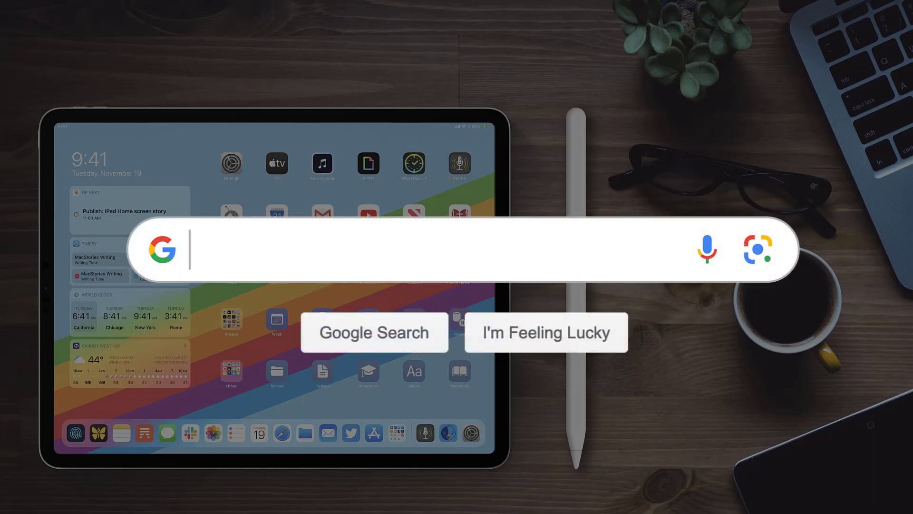
{"action": "type", "text": "How to Update Amazo"}
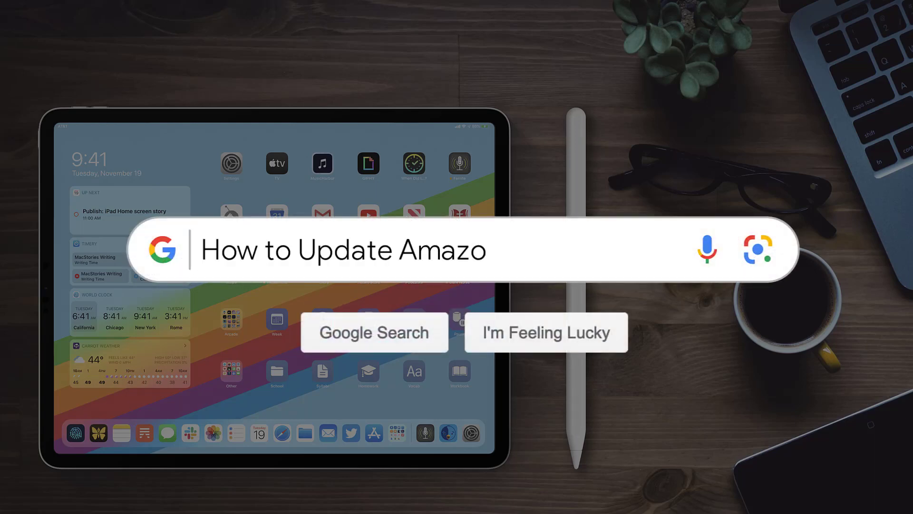